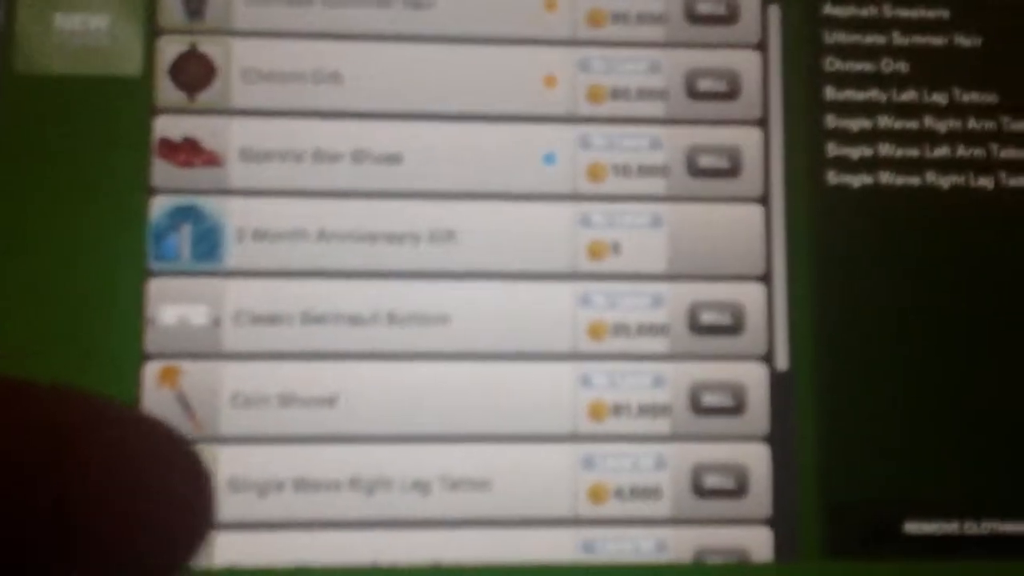
{"action": "scroll", "scroll_direction": "down", "scroll_amount": 3}
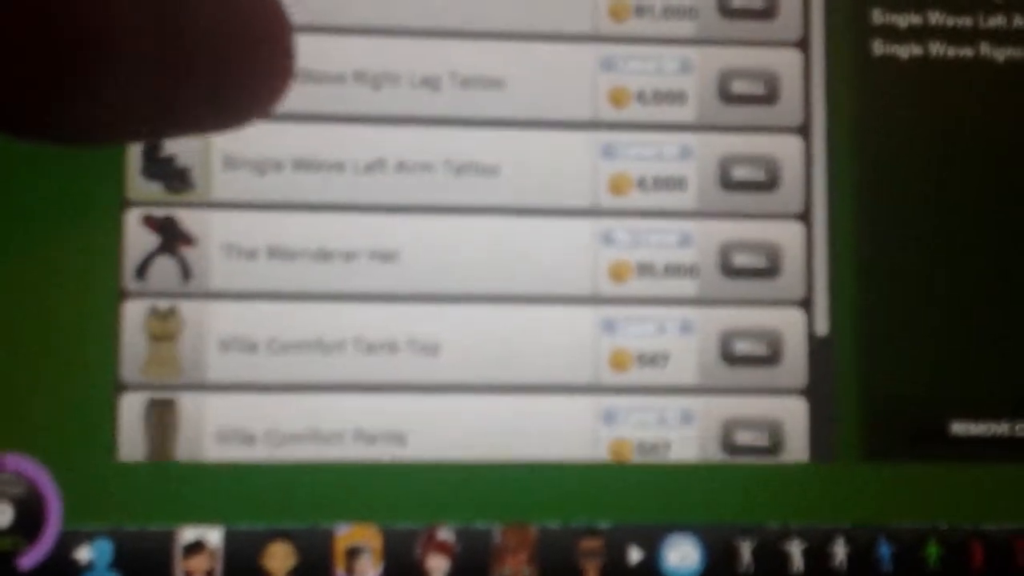